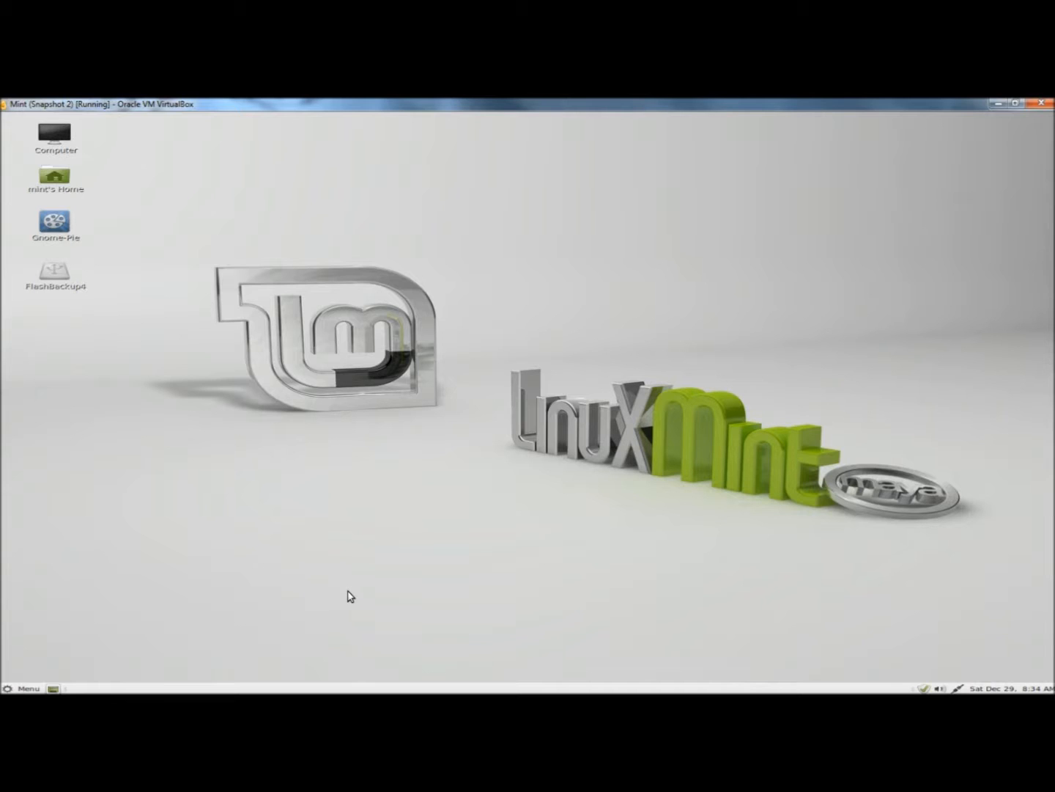
mouse_move(320, 527)
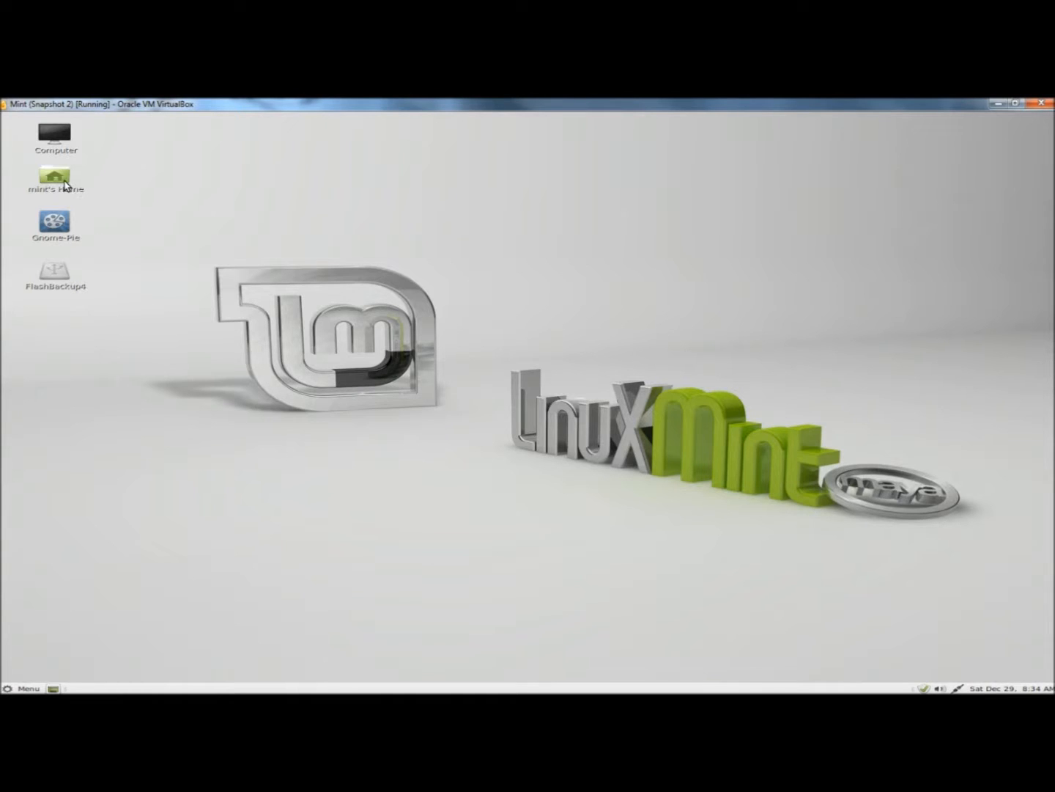
Create a new empty folder inside the Documents folder from the empty-area context menu
double_click(56, 176)
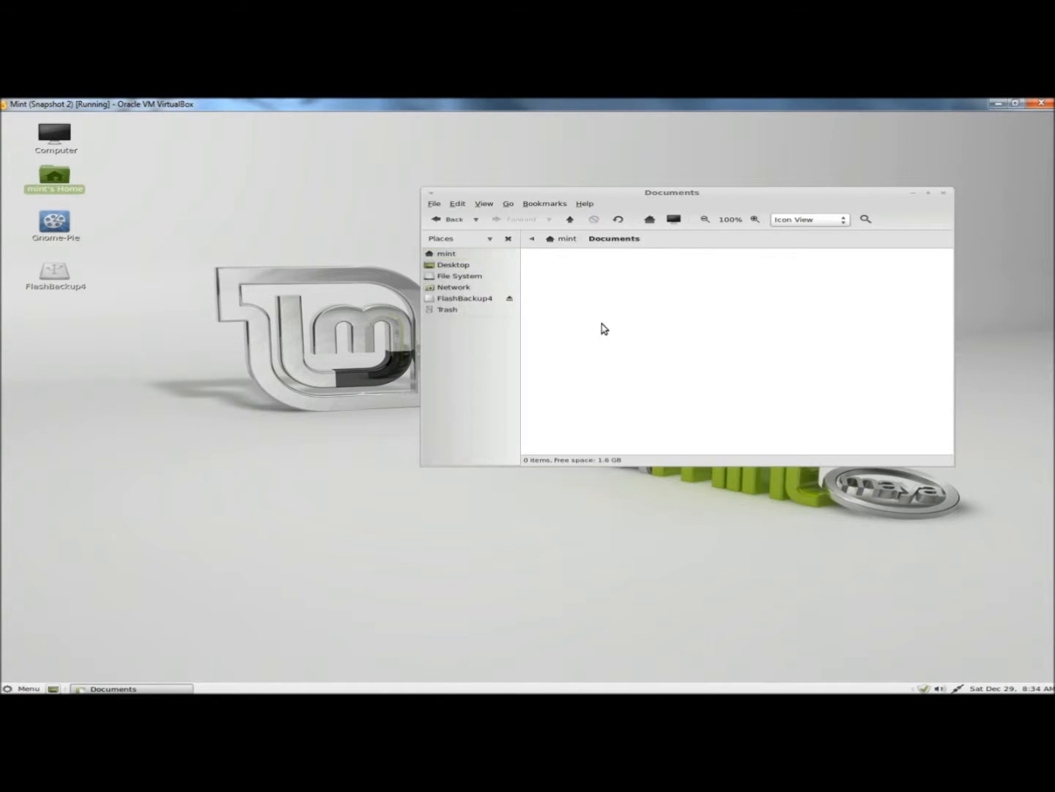
right_click(602, 329)
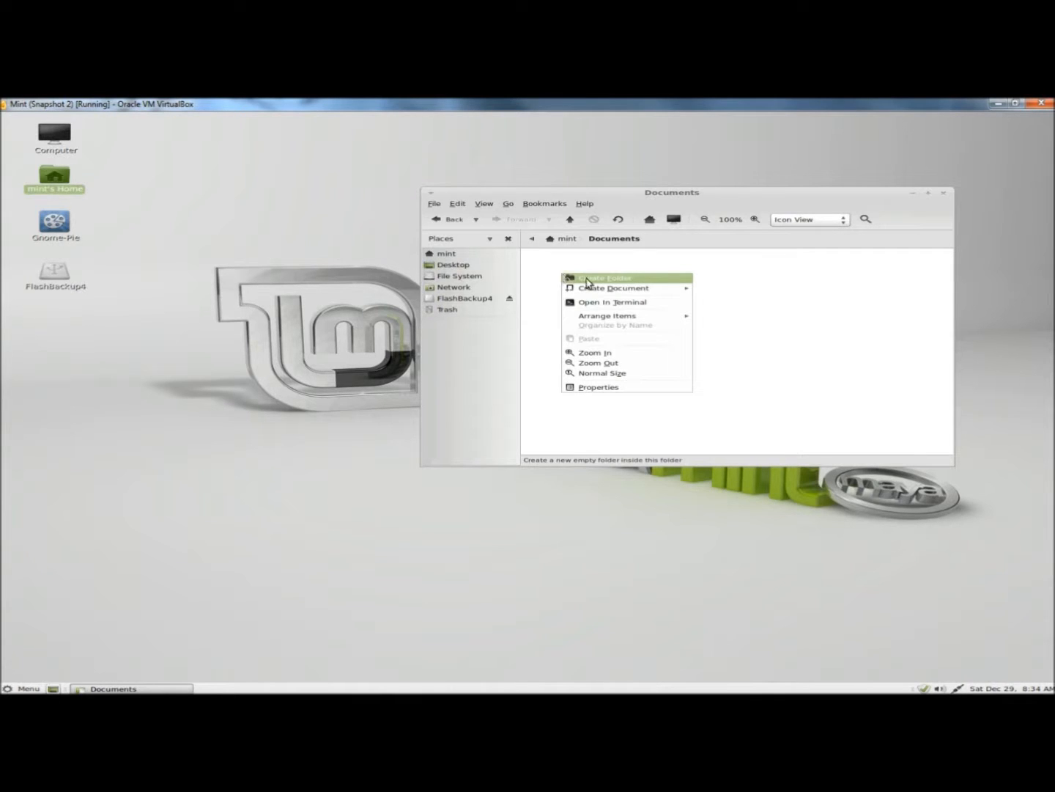
click(601, 278)
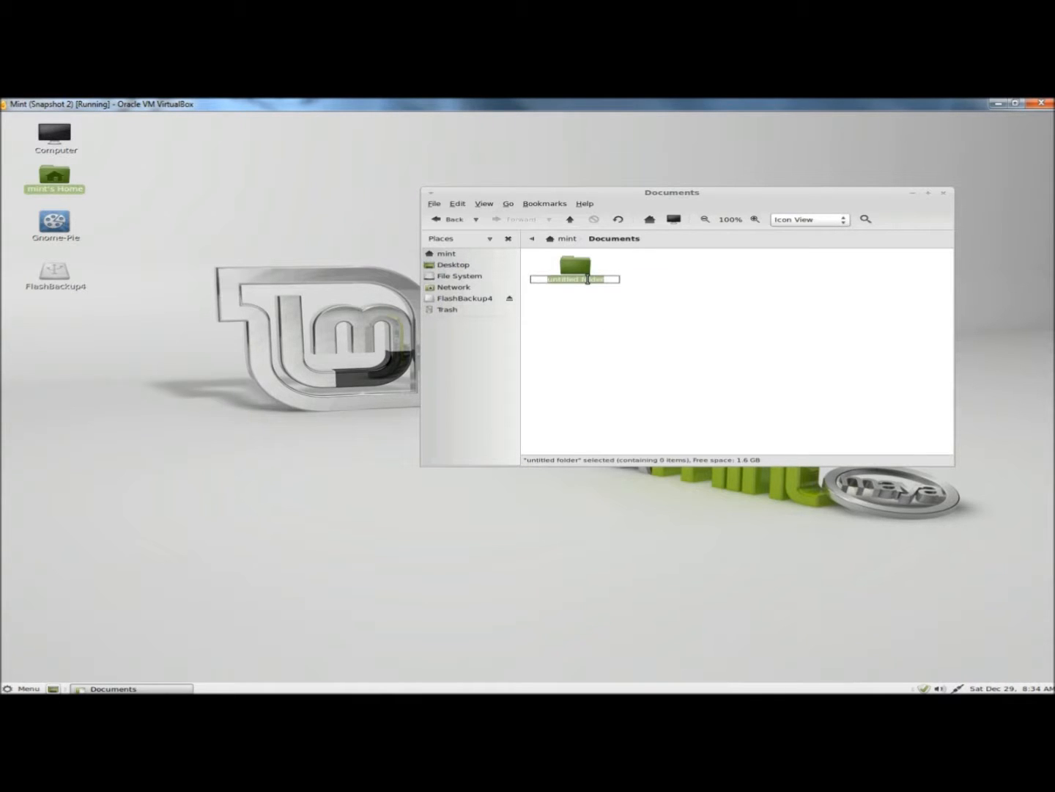
Name the folder 'new', then rename it to '.new' so it becomes hidden
text(new)
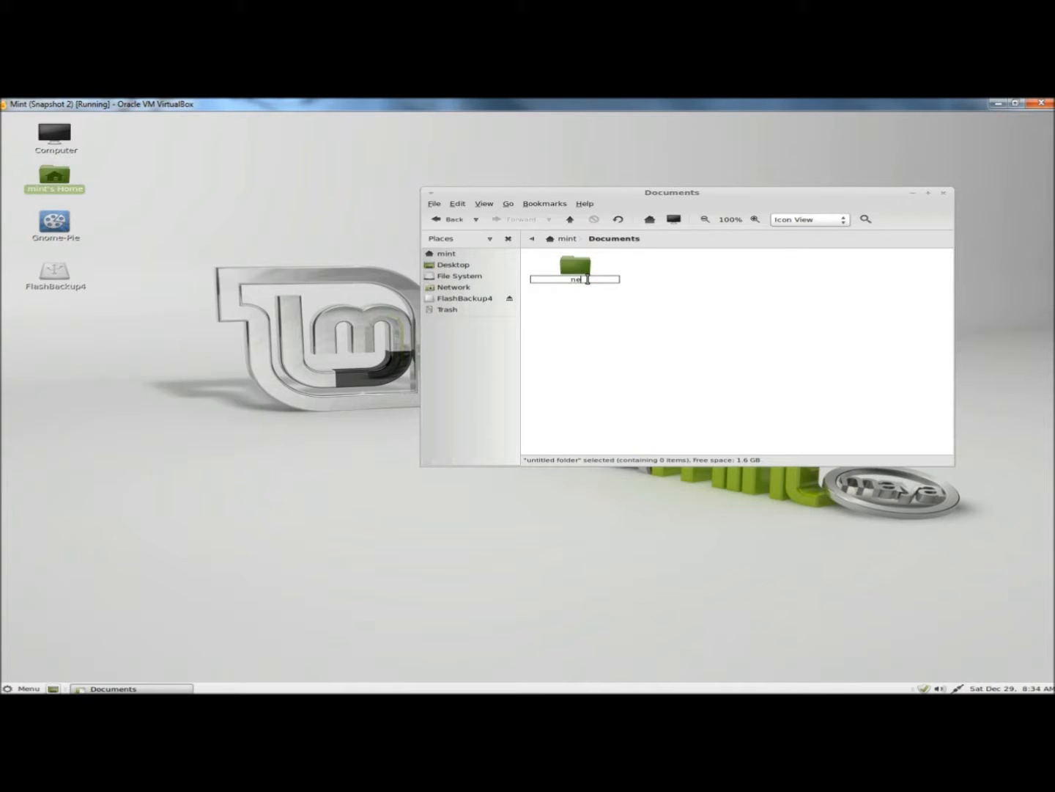
right_click(574, 270)
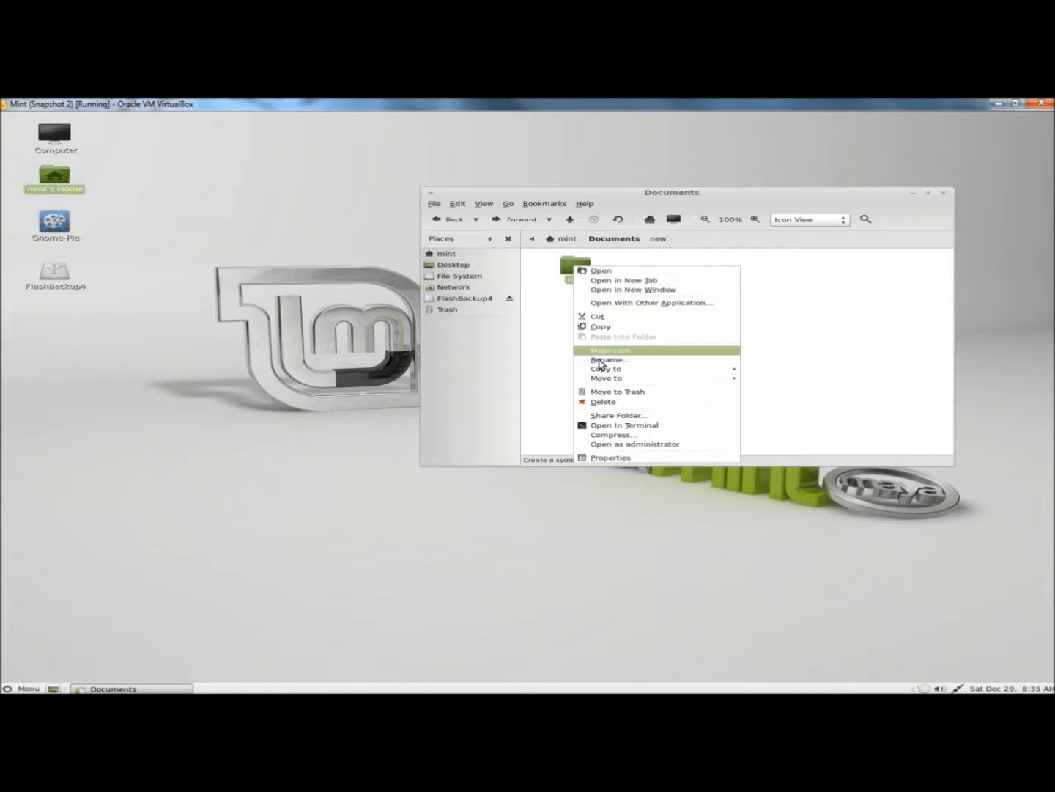
click(609, 359)
text(.)
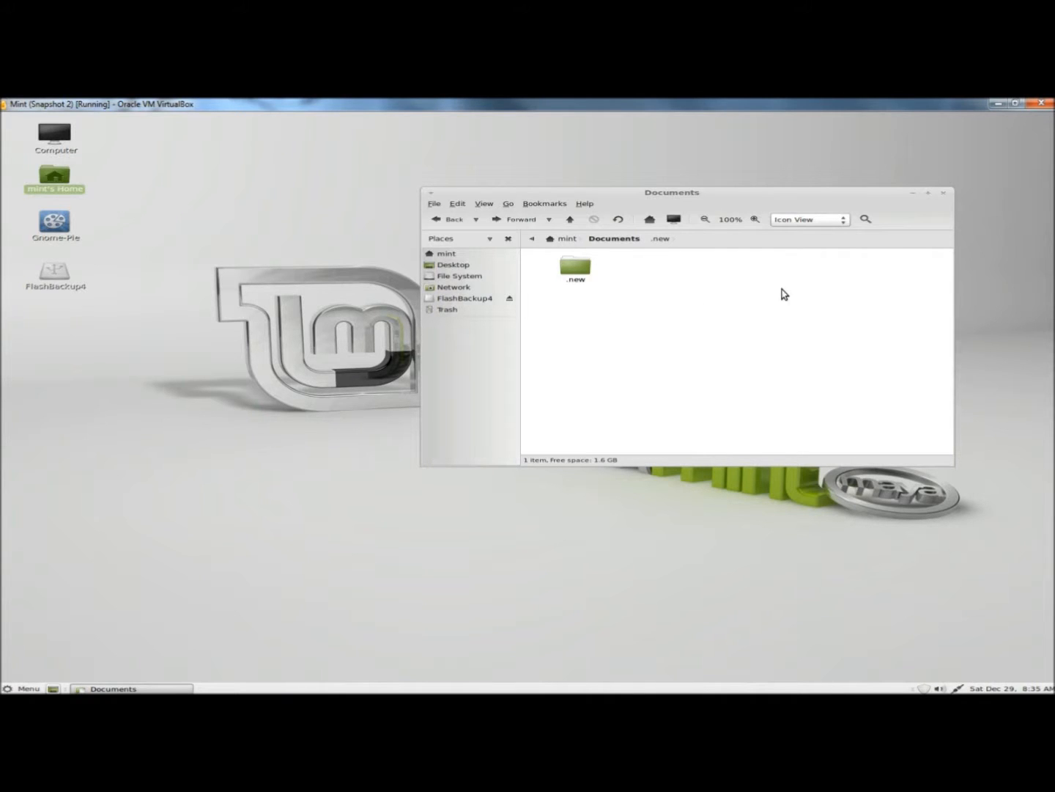
Close the window and reopen Home > Documents, which now shows as empty
click(944, 192)
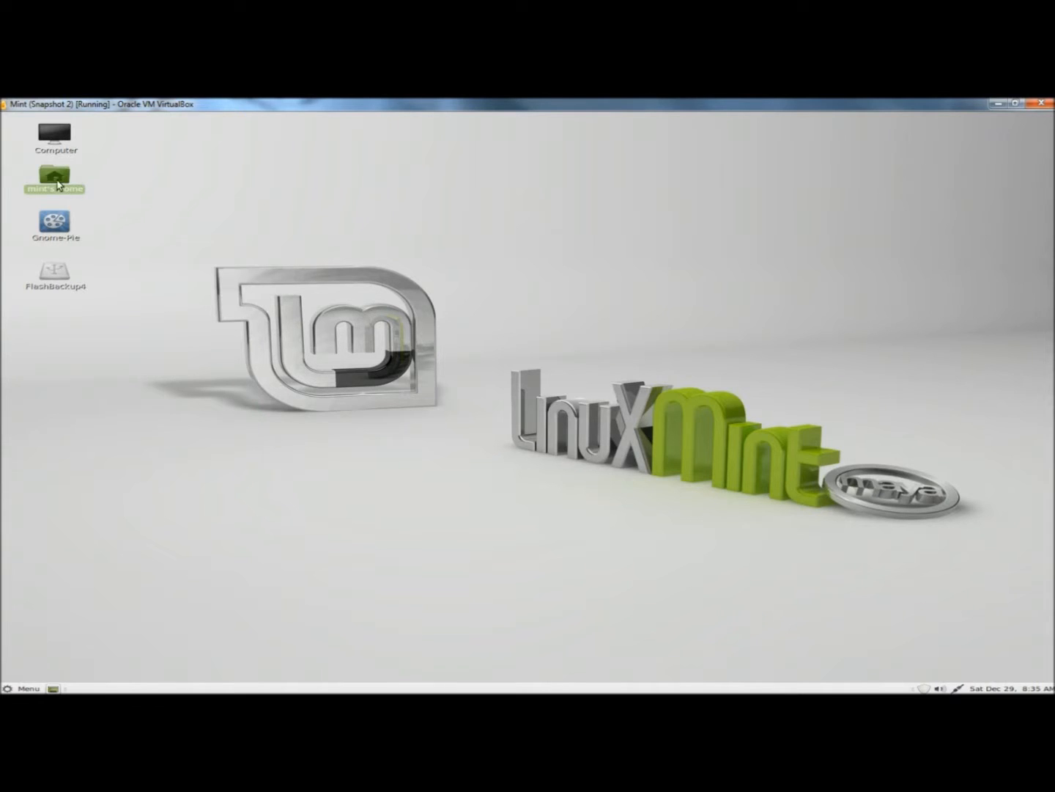
double_click(56, 178)
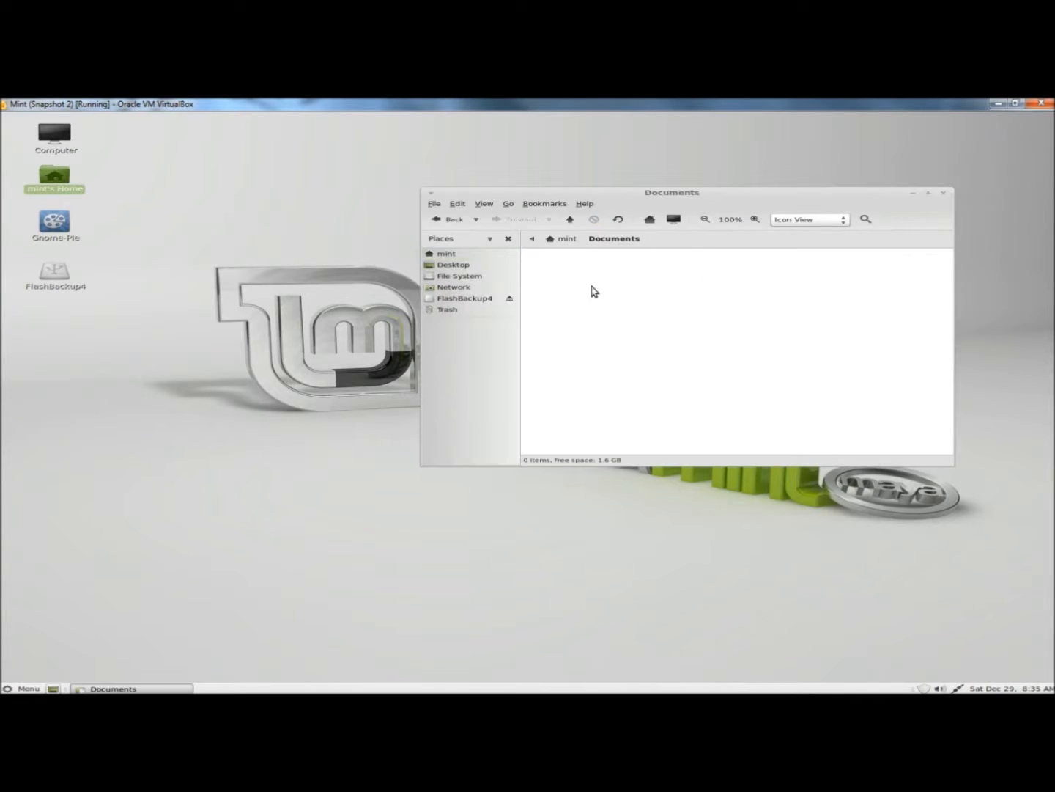
mouse_move(628, 349)
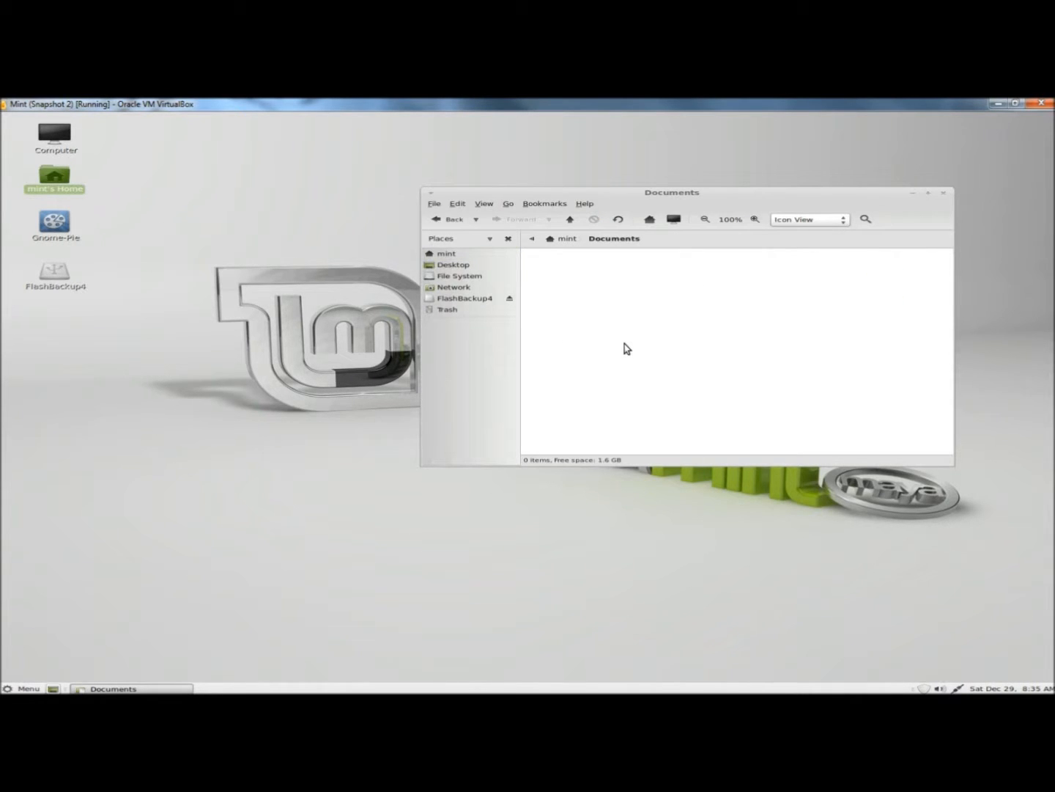
key(ctrl+h)
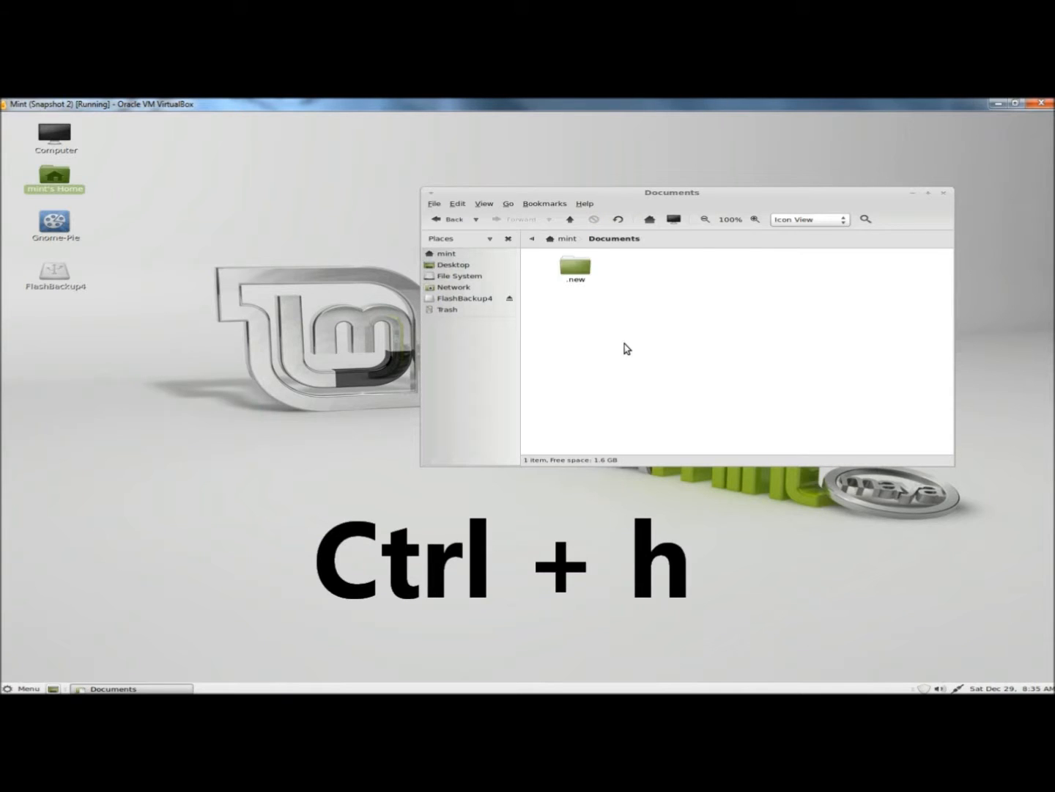
mouse_move(601, 295)
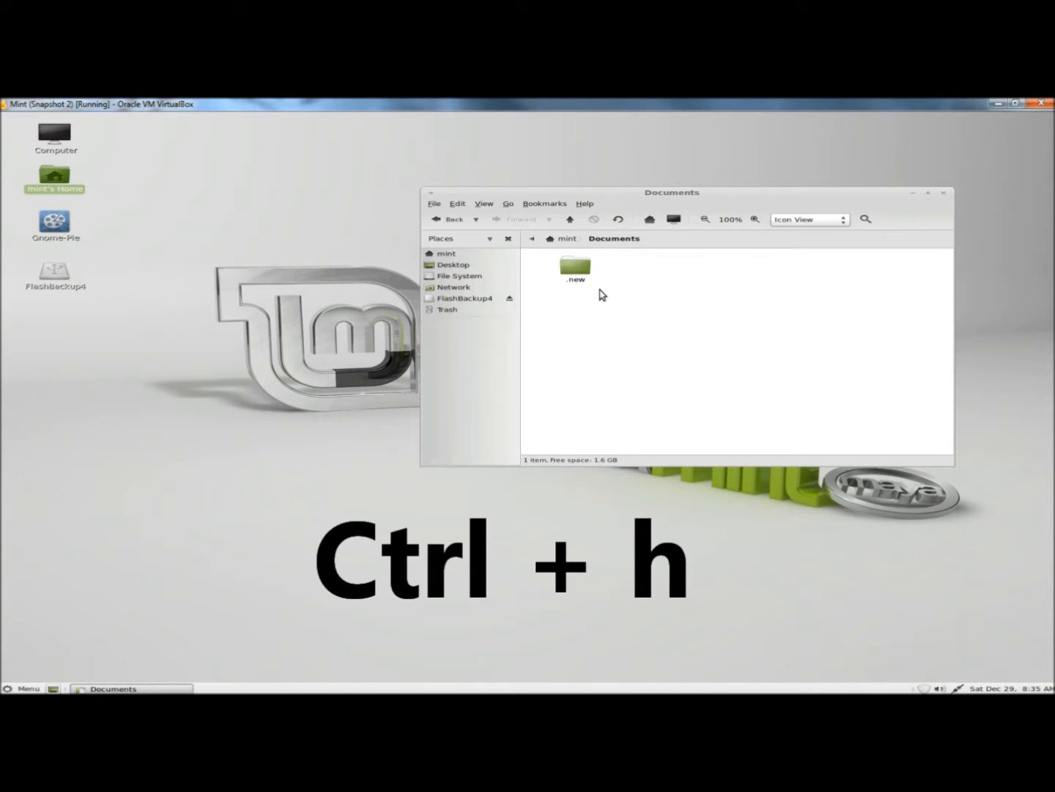
key(ctrl+h)
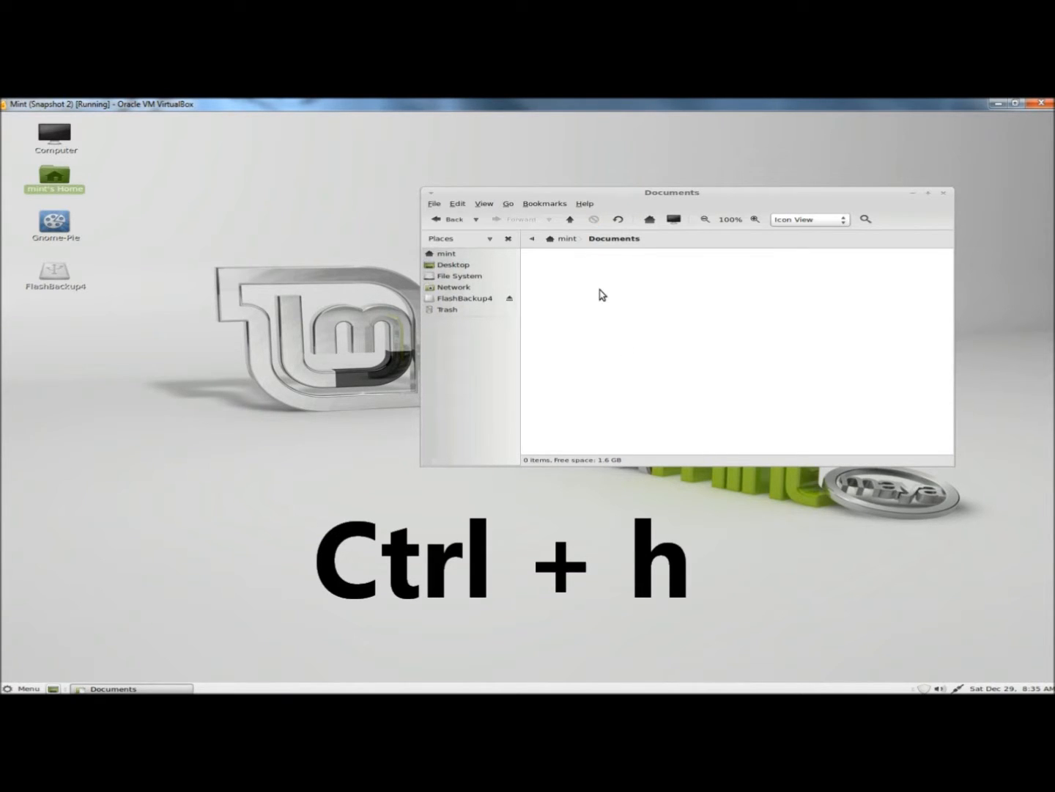
key(ctrl+h)
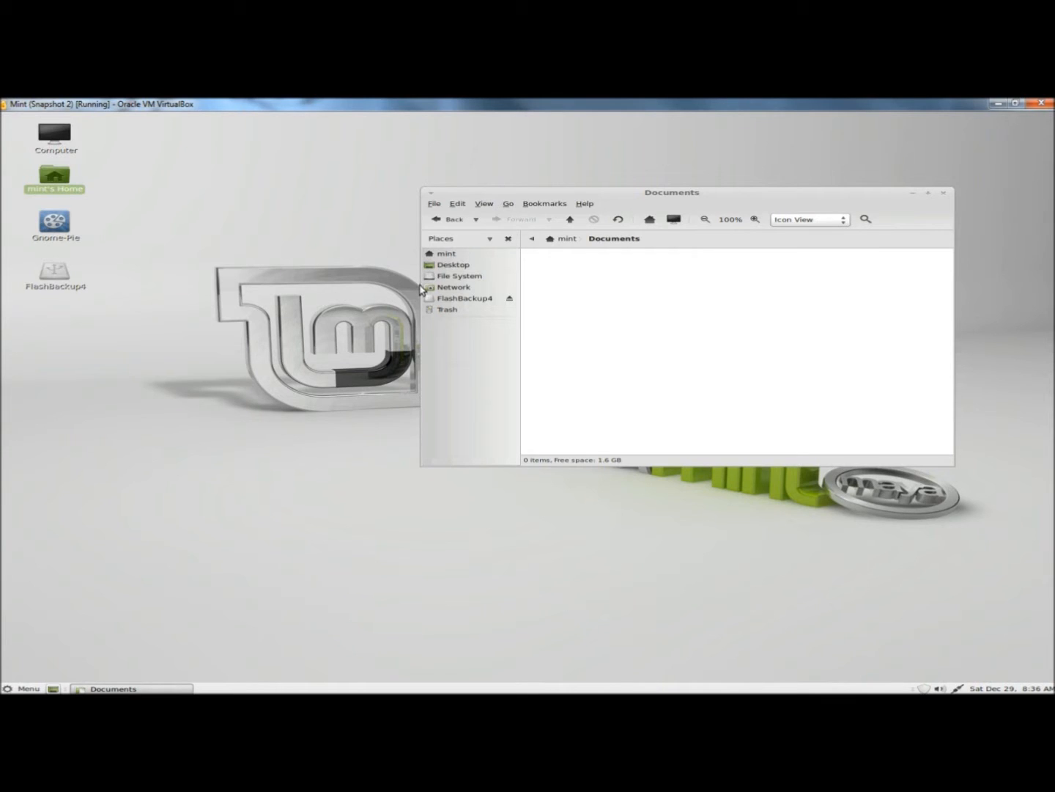
mouse_move(132, 409)
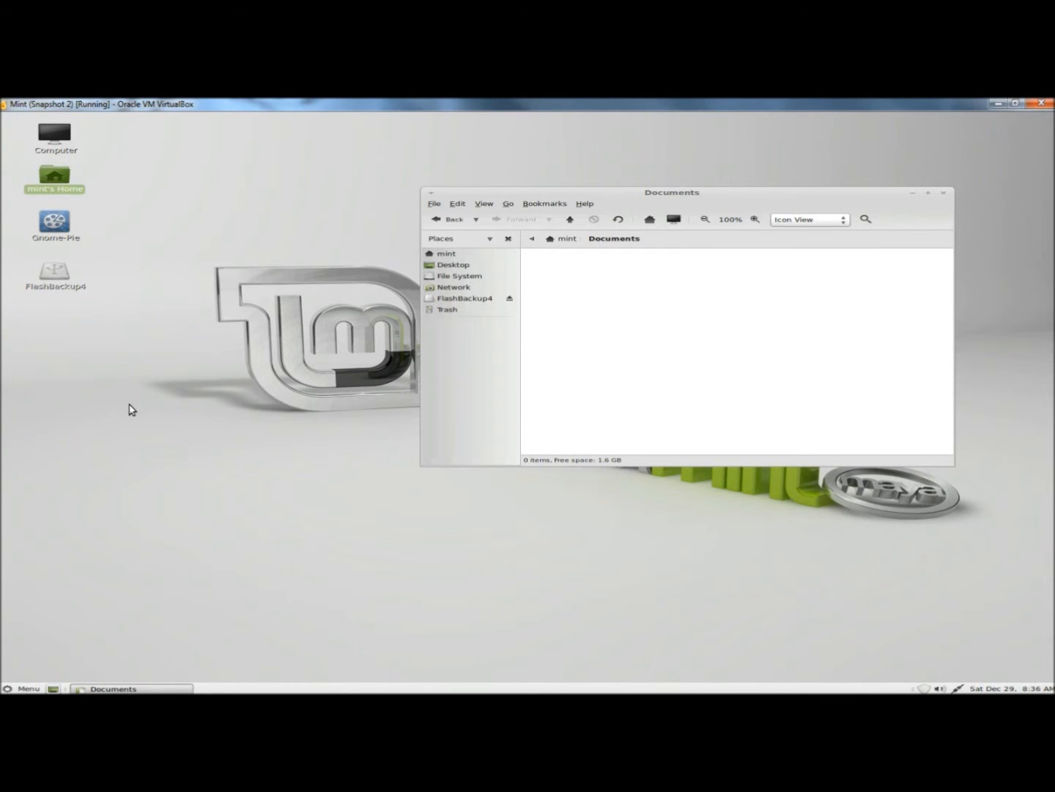